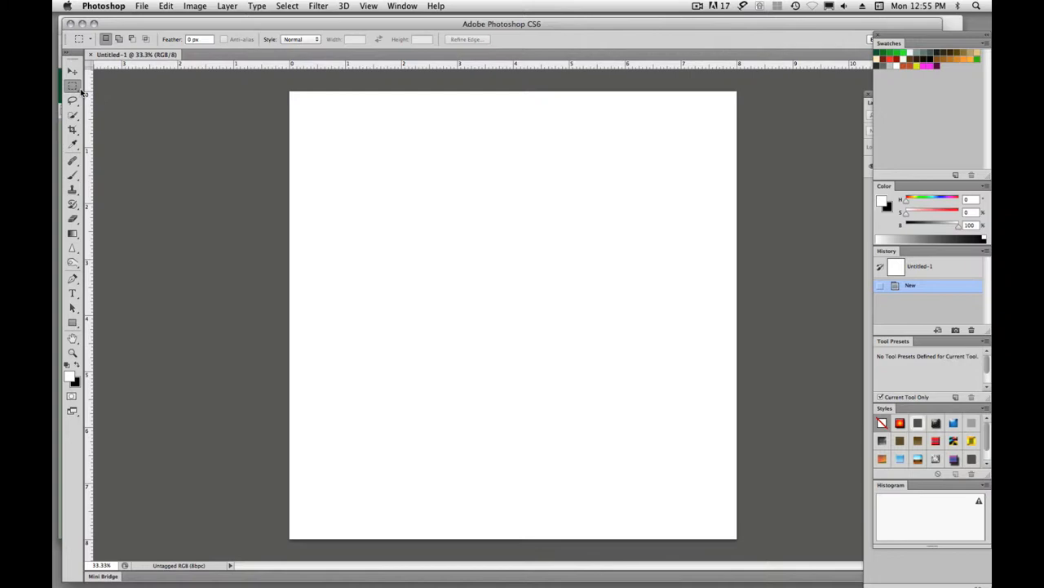
mouse_move(73, 67)
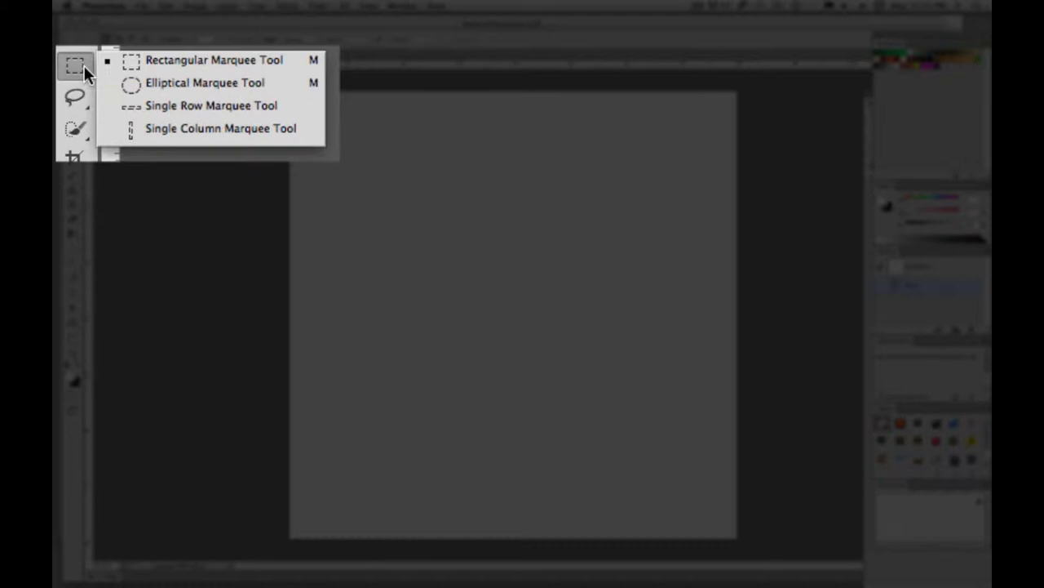
mouse_move(171, 128)
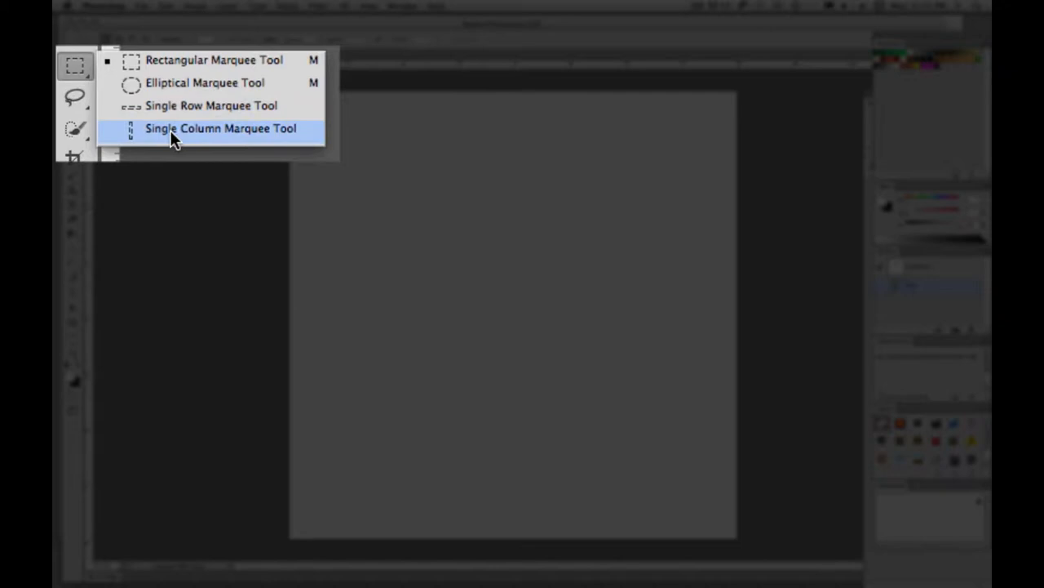
Step: Mark out the first rectangular marquee area on the blank canvas
click(220, 128)
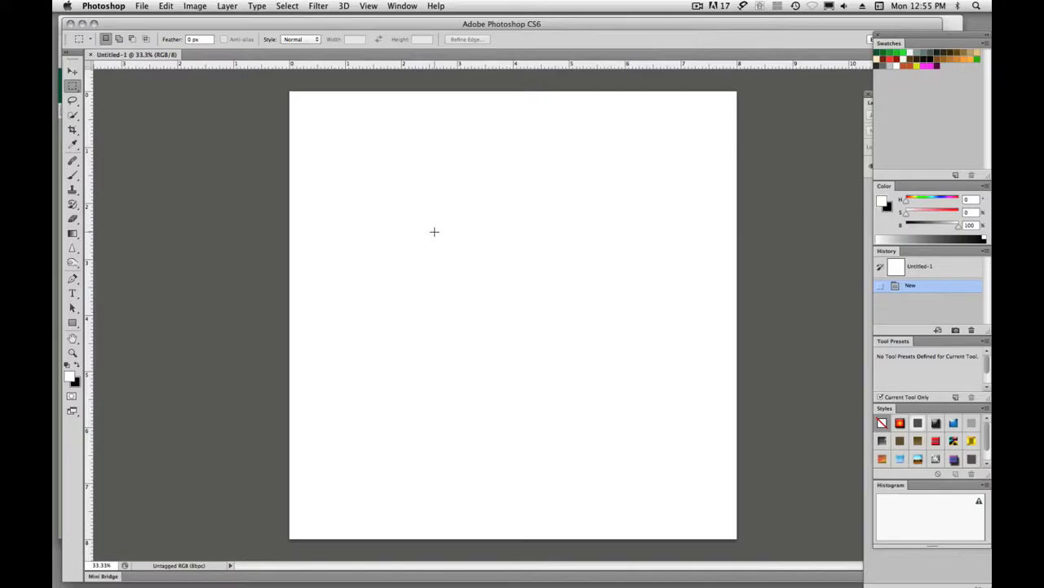
mouse_move(418, 163)
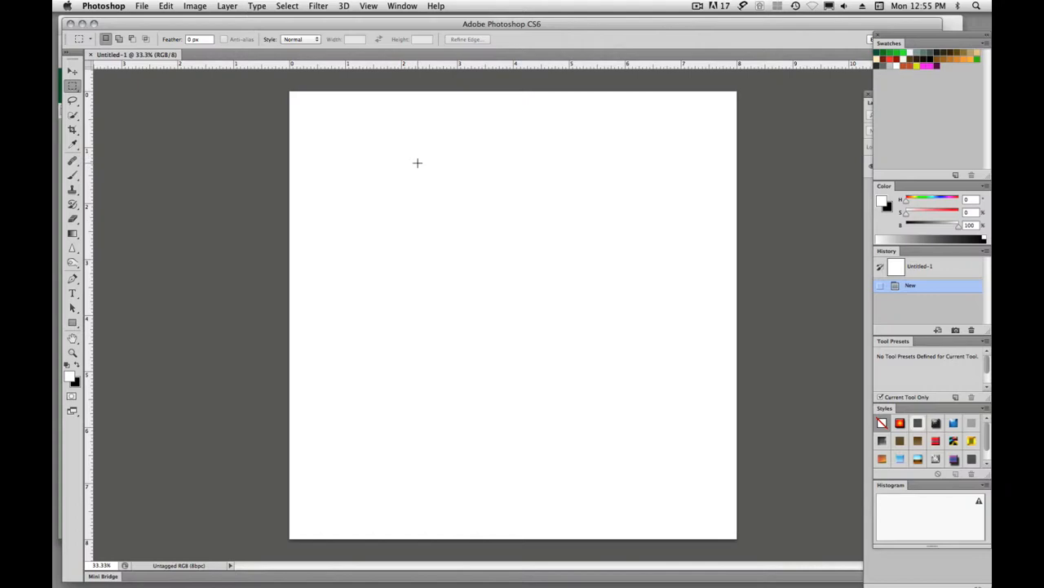
drag(416, 168, 533, 343)
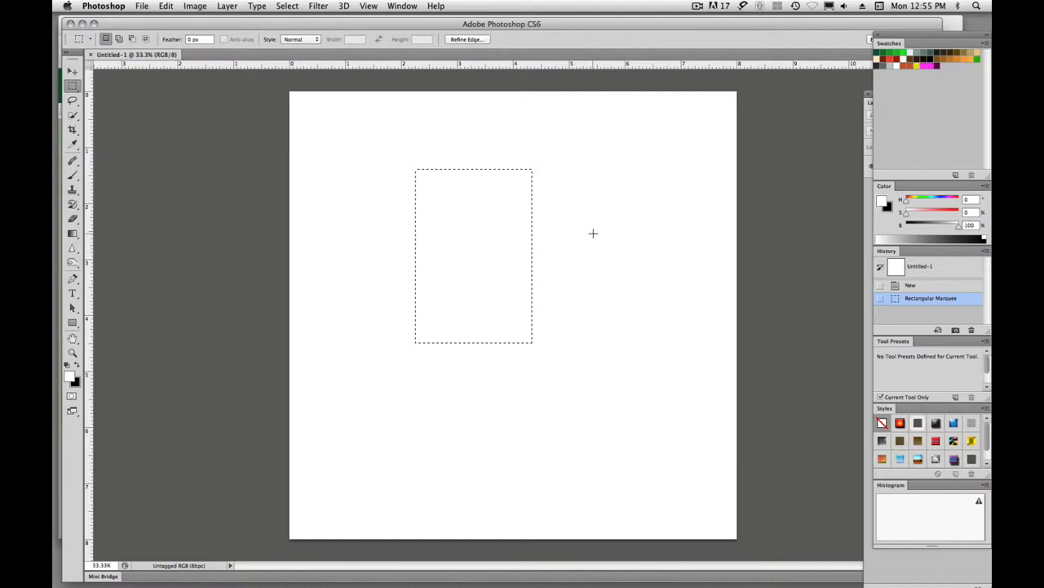
mouse_move(298, 138)
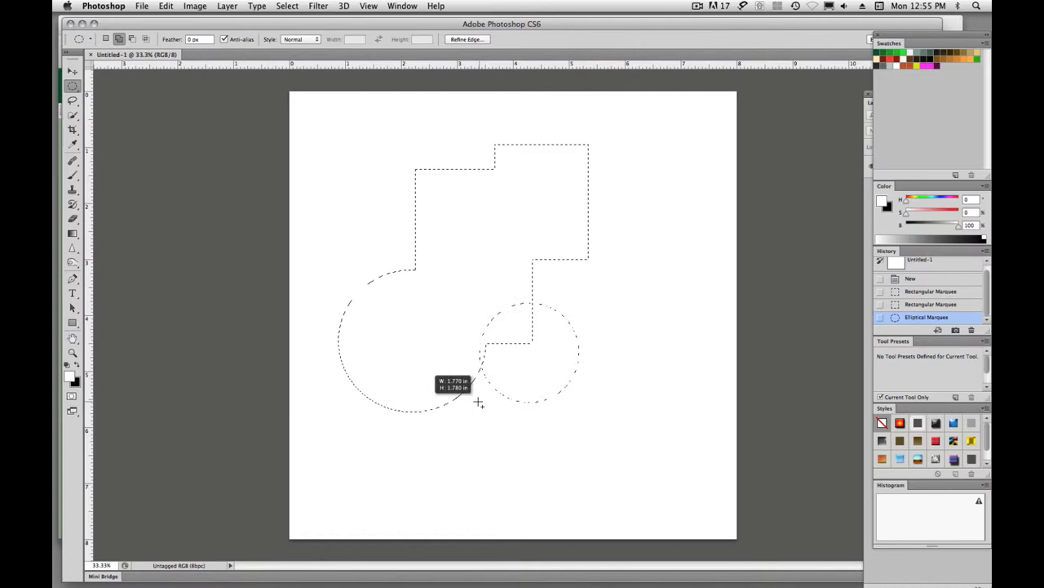
Step: Draw and grow a circle on the right, adding it to the selection
drag(479, 402, 468, 422)
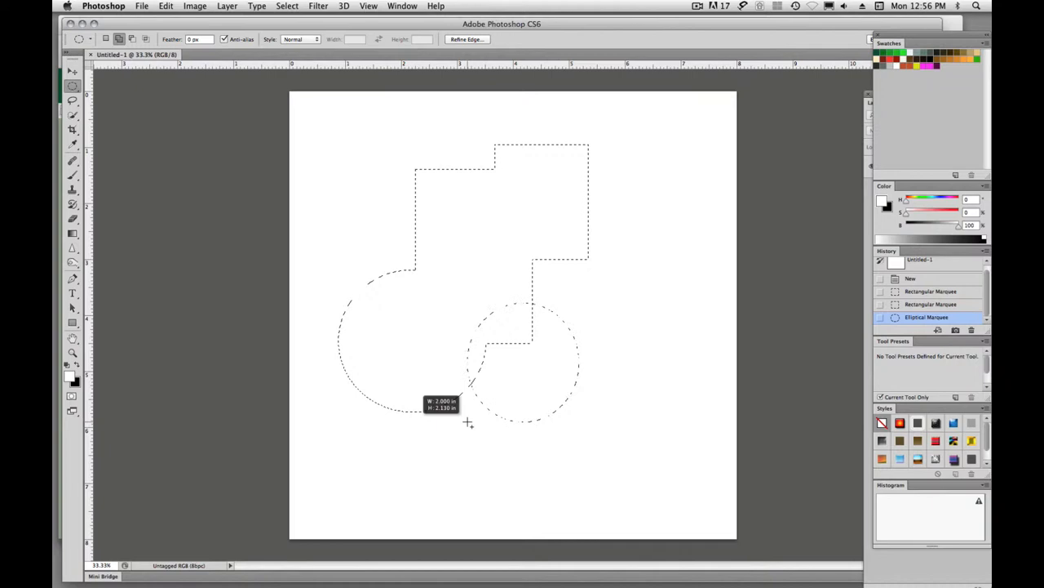
drag(467, 422, 457, 440)
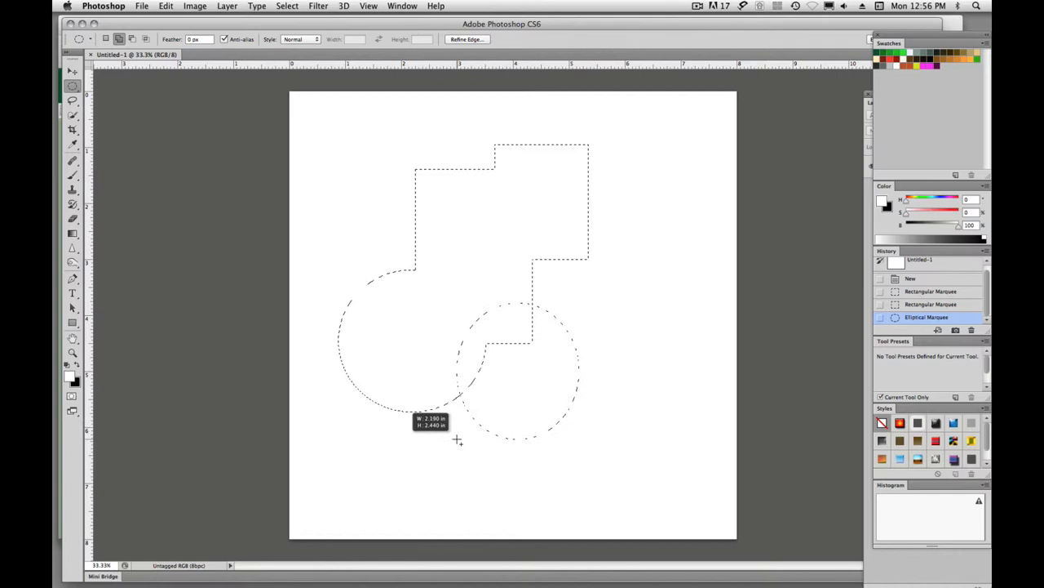
drag(457, 440, 539, 262)
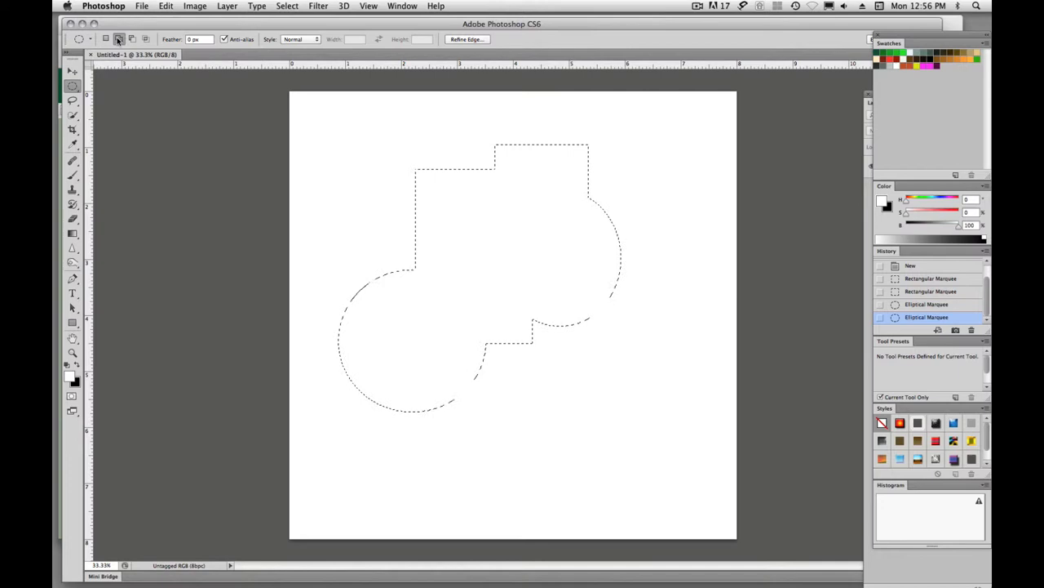
Step: Add two small round bumps, one on the top edge and one on the right side
drag(368, 204, 452, 293)
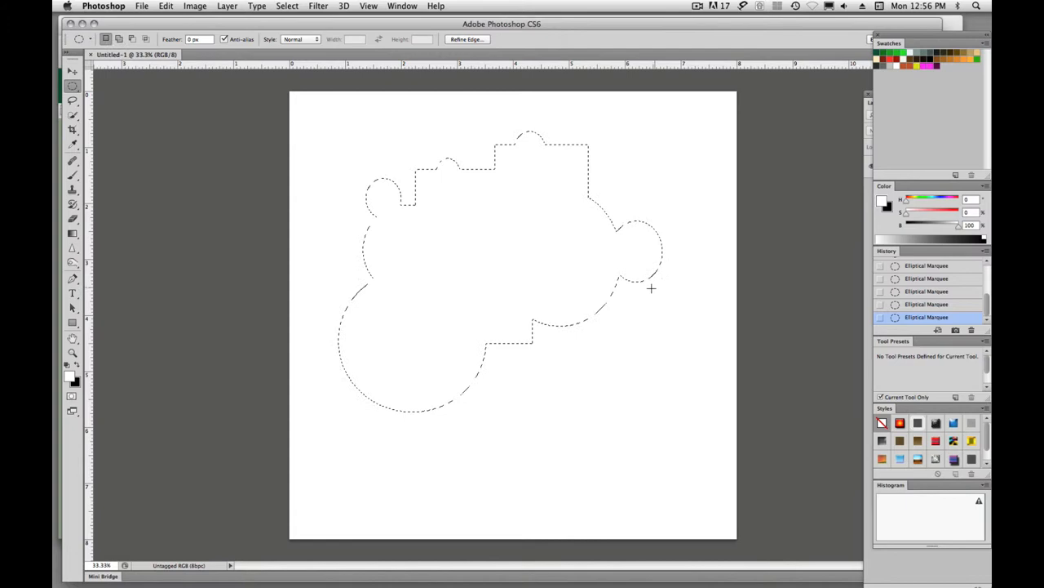
drag(383, 334, 477, 451)
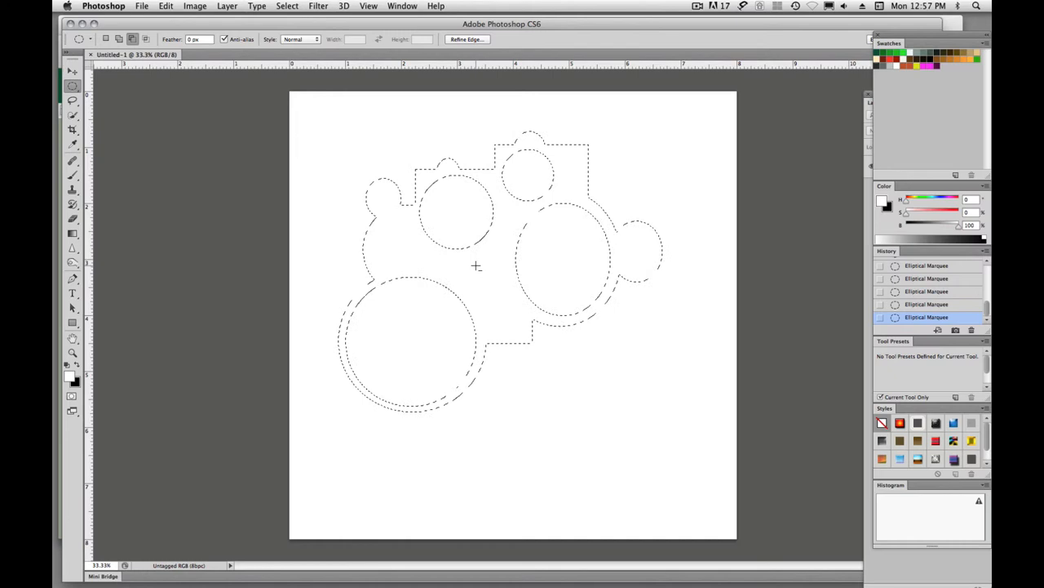
Step: Subtract a small round hole near the middle, then reach for the Edit menu's undo commands
drag(474, 265, 502, 293)
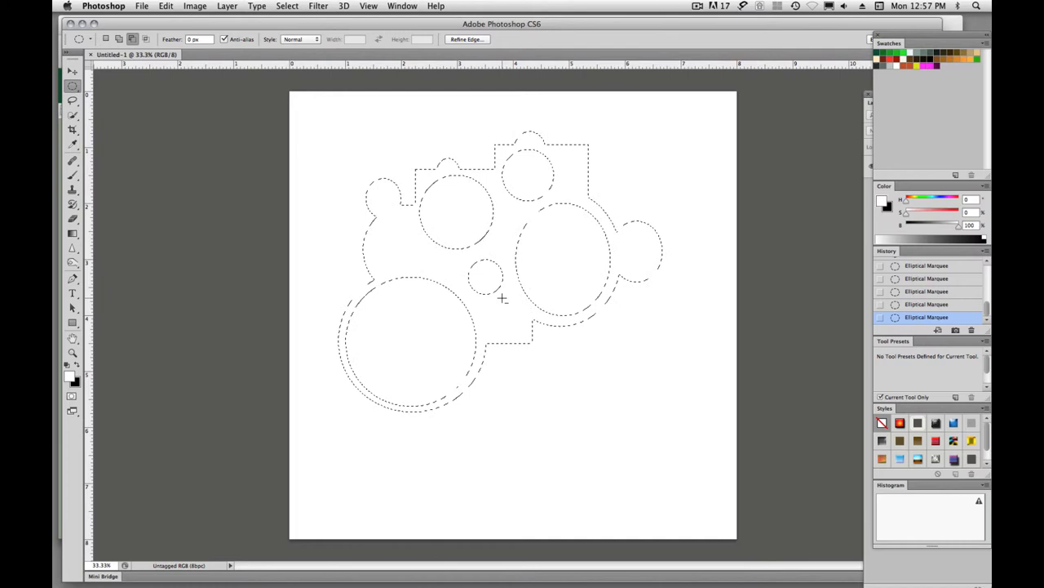
mouse_move(329, 239)
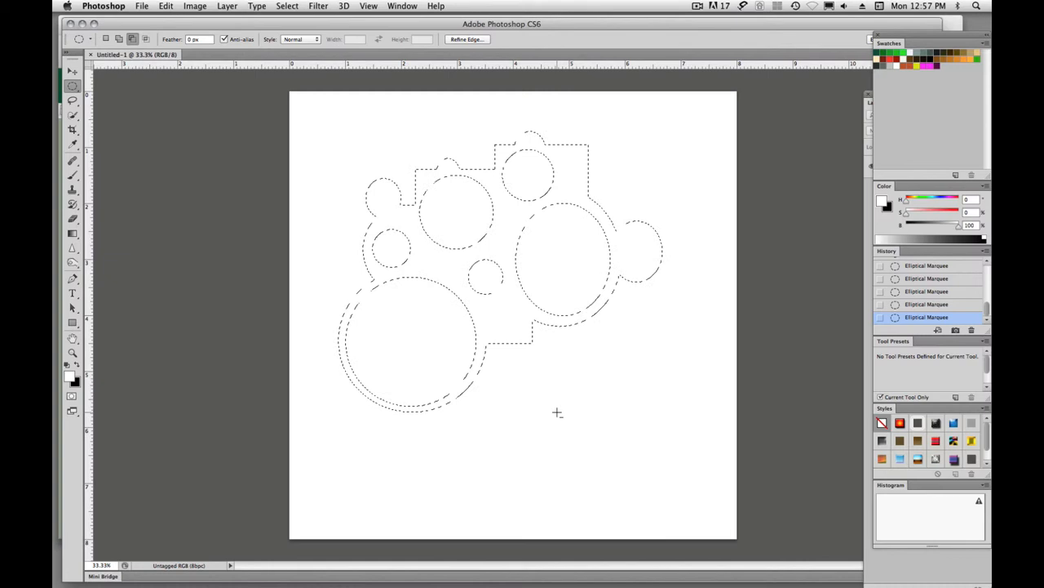
click(165, 6)
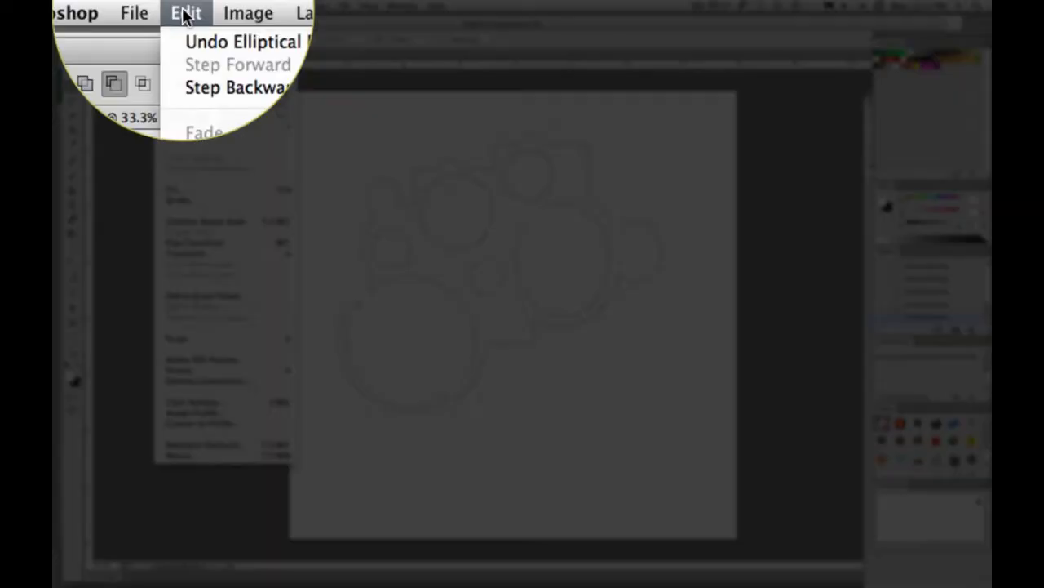